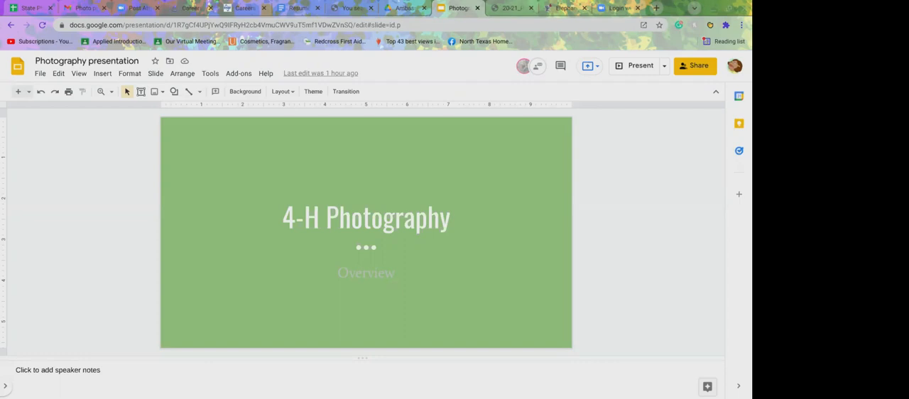
{"action": "mouse_move", "coordinate": [617, 195]}
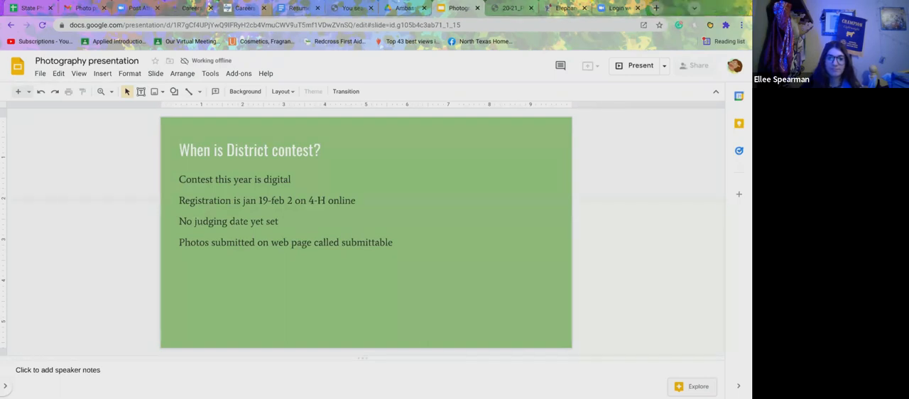
{"action": "mouse_move", "coordinate": [650, 296]}
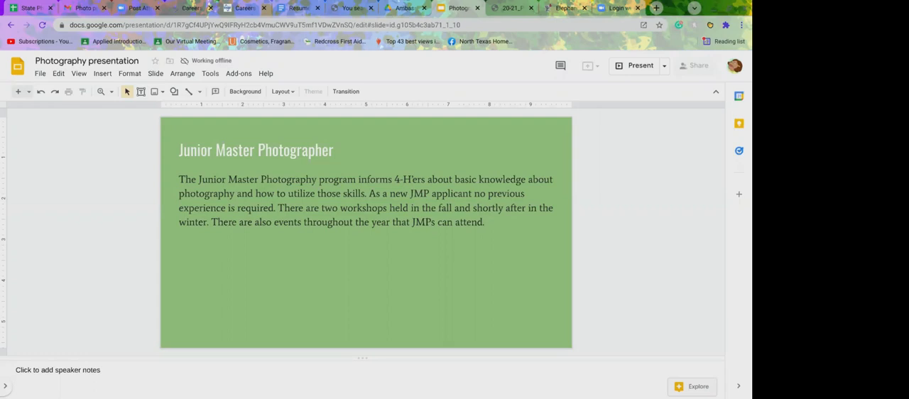
{"action": "mouse_move", "coordinate": [418, 66]}
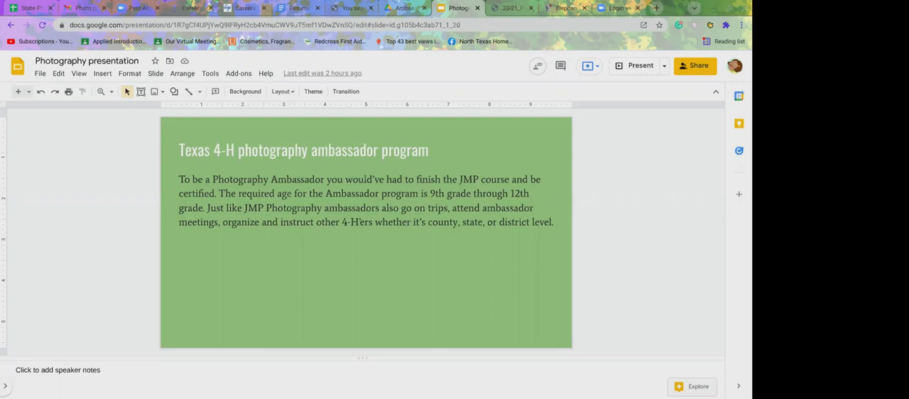
{"action": "mouse_move", "coordinate": [588, 290]}
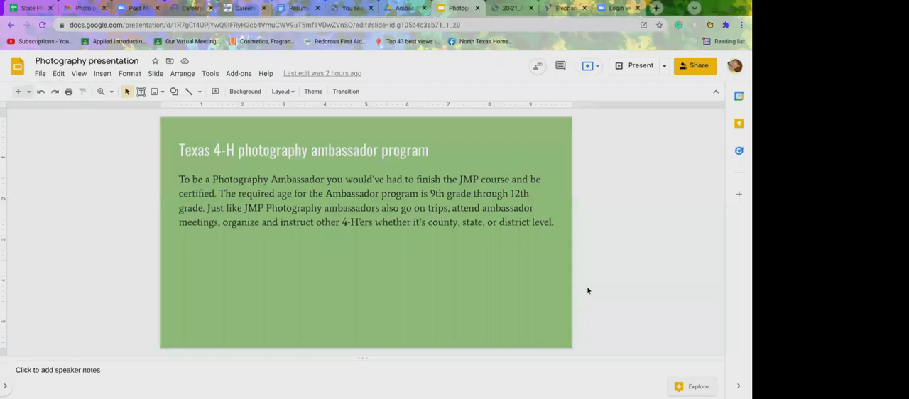